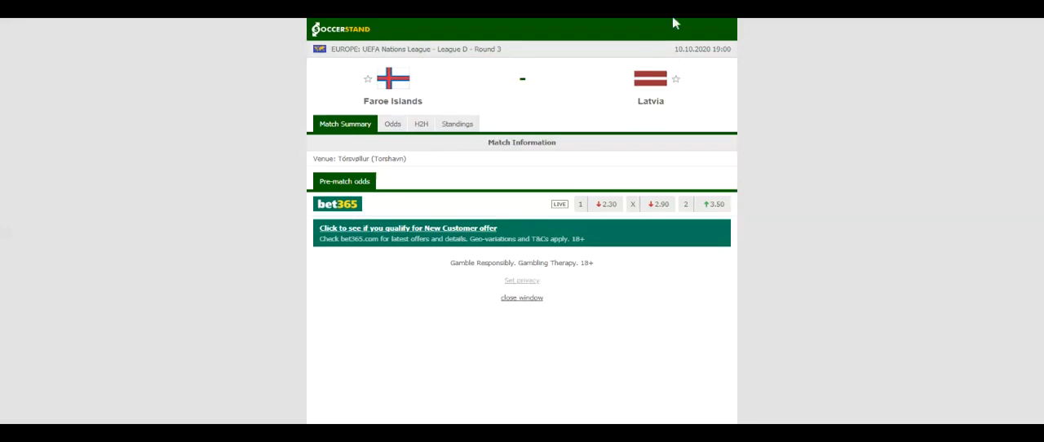
# Switch the Faroe Islands vs Latvia match page to the Standings tab
pyautogui.click(456, 124)
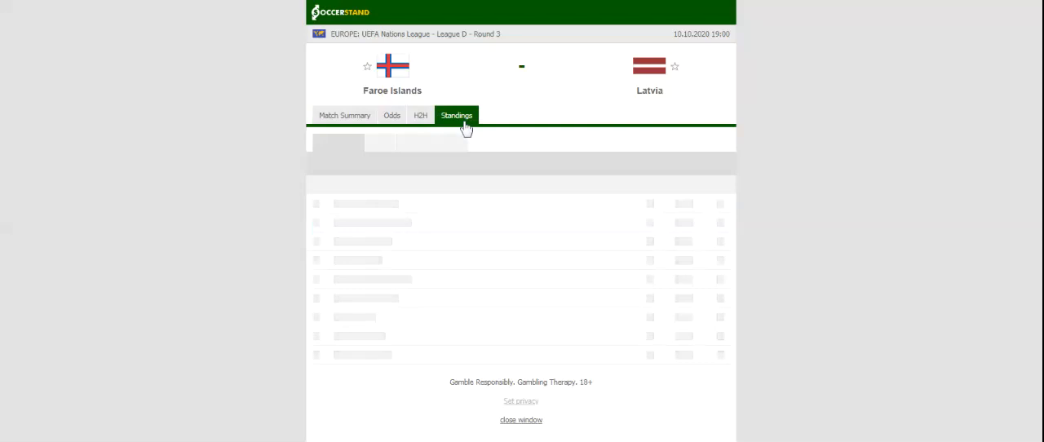
# Load the Overall Group 1 table: Faroe Islands, Latvia, Malta, Andorra
pyautogui.click(457, 115)
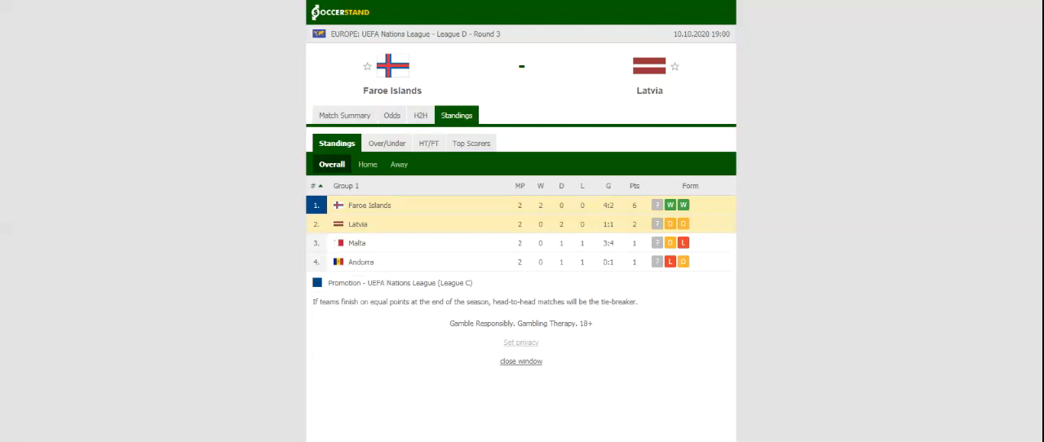
pyautogui.moveTo(420, 115)
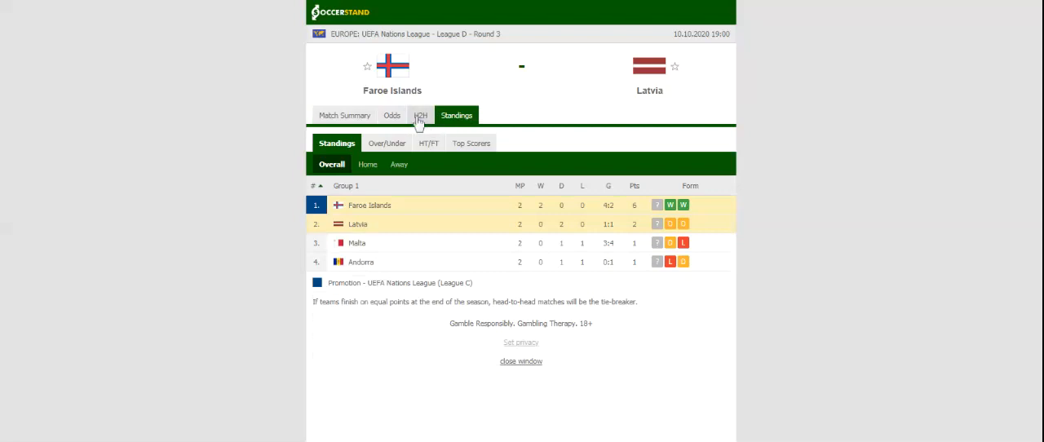
# Open the H2H tab for Faroe Islands and Latvia's recent matches and previous meetings
pyautogui.click(415, 115)
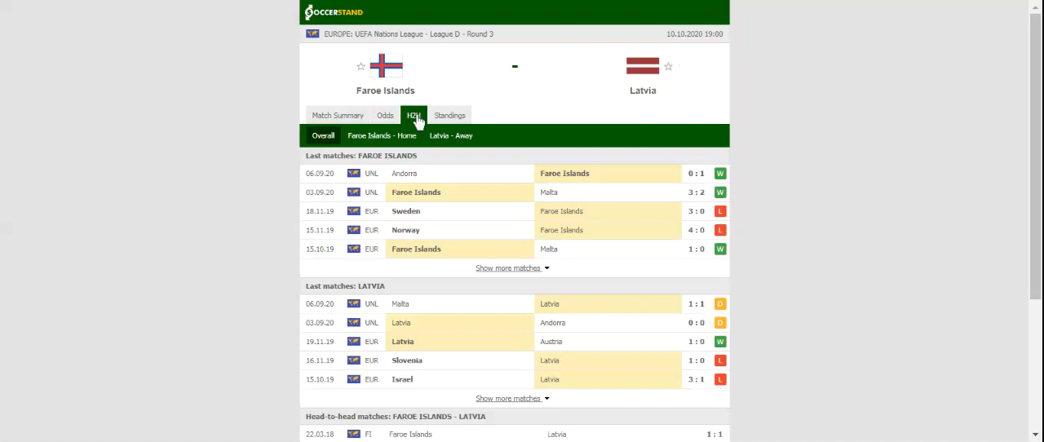
pyautogui.moveTo(416, 121)
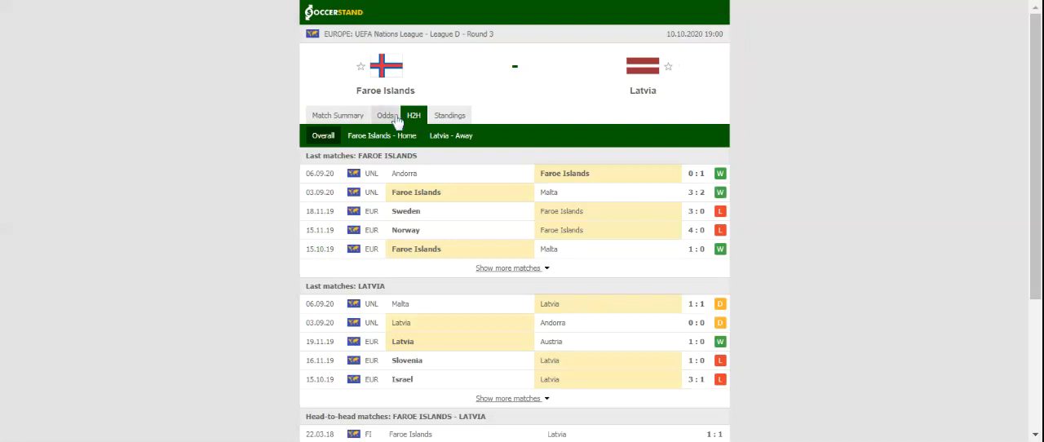
# Open the Odds tab showing full-time 1X2 prices from seven bookmakers
pyautogui.click(386, 115)
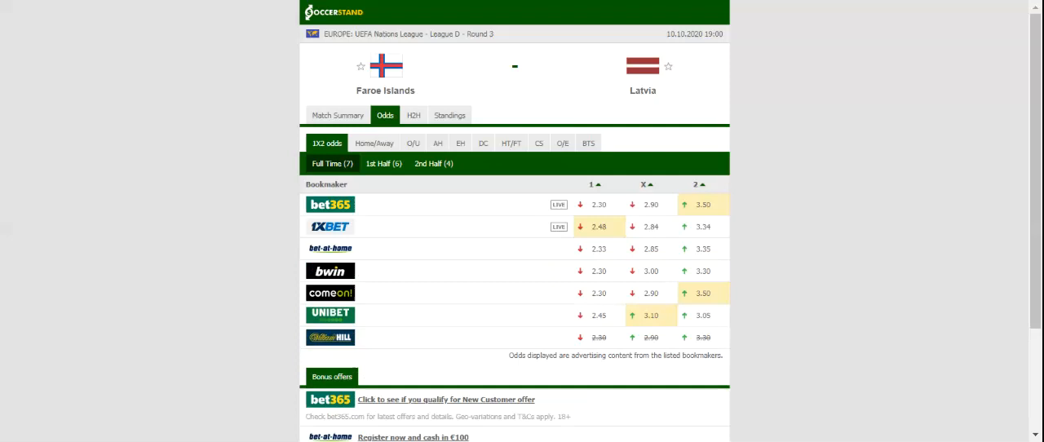
pyautogui.moveTo(346, 8)
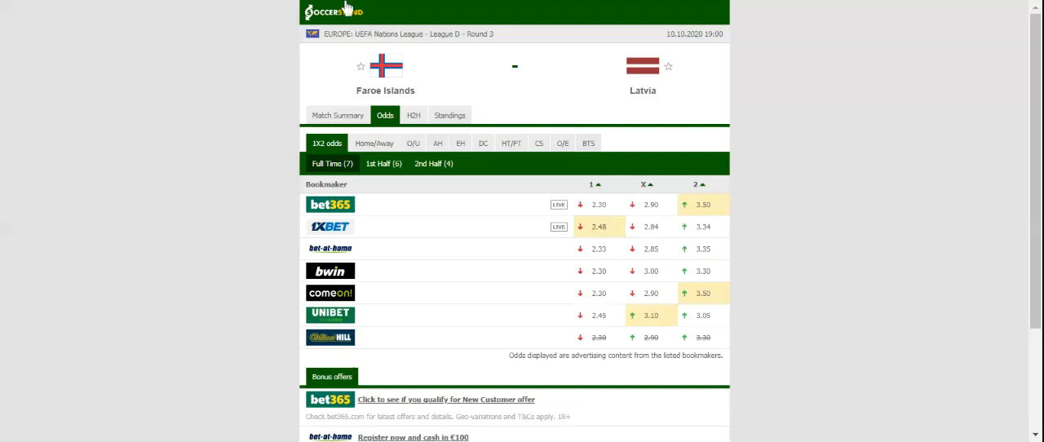